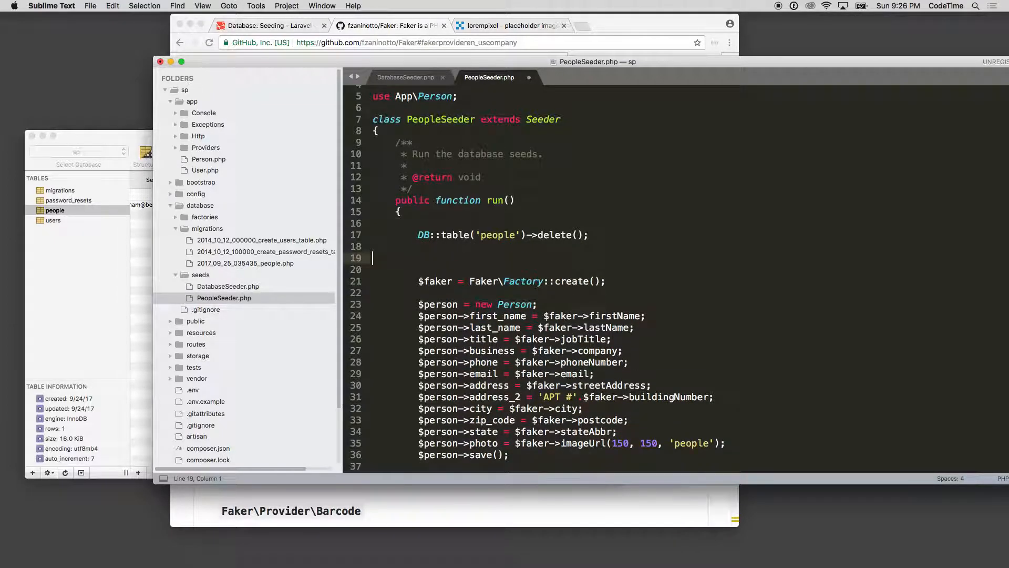
# Step: Add an empty for loop starting at $i = 1 above the Faker person code
pyautogui.write('for ($i=0; $i < ; $i++) {')
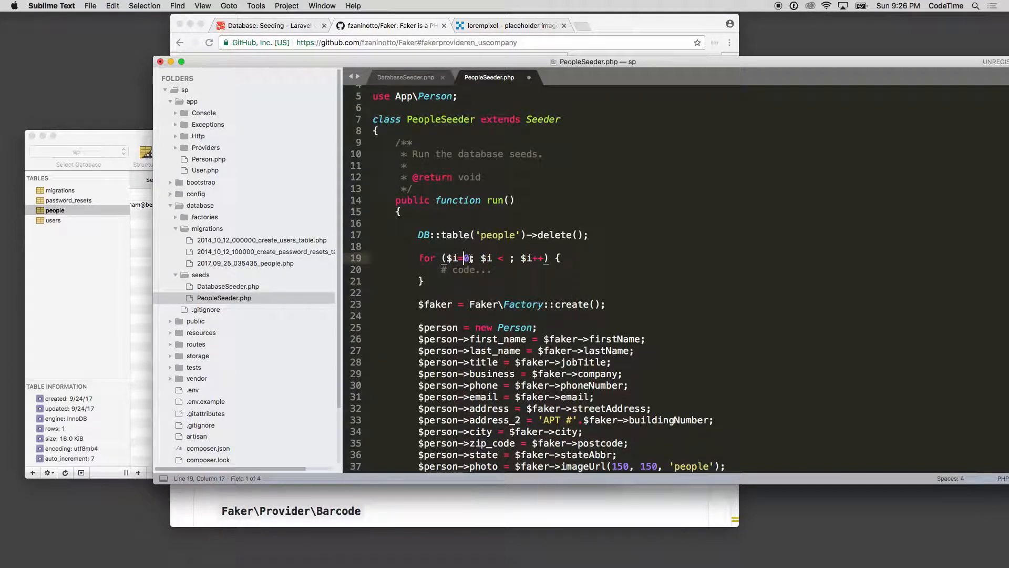
pyautogui.write('1')
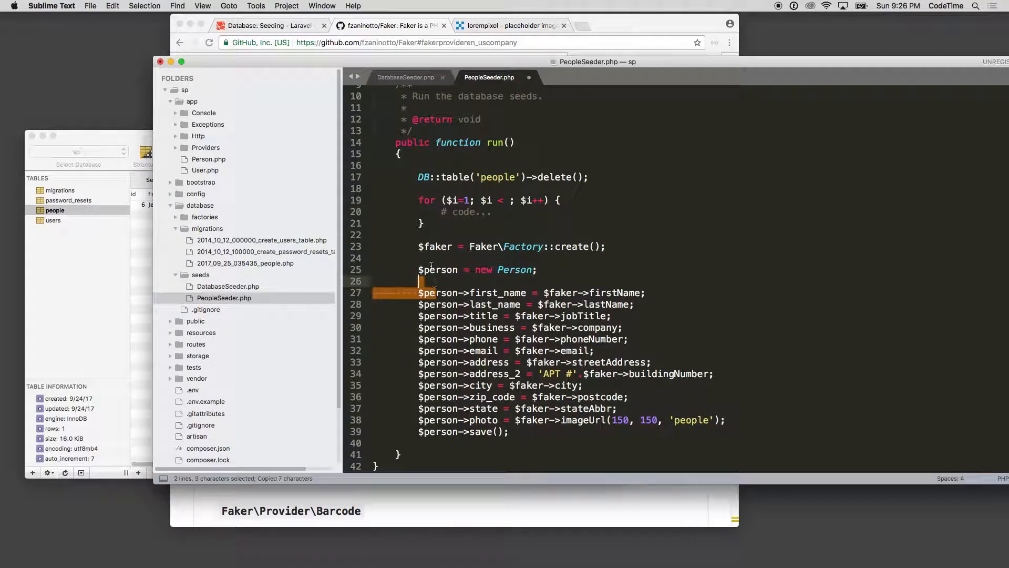
# Step: Set the new person's id to the loop counter with '$person->id = $i;'
pyautogui.write('$person->')
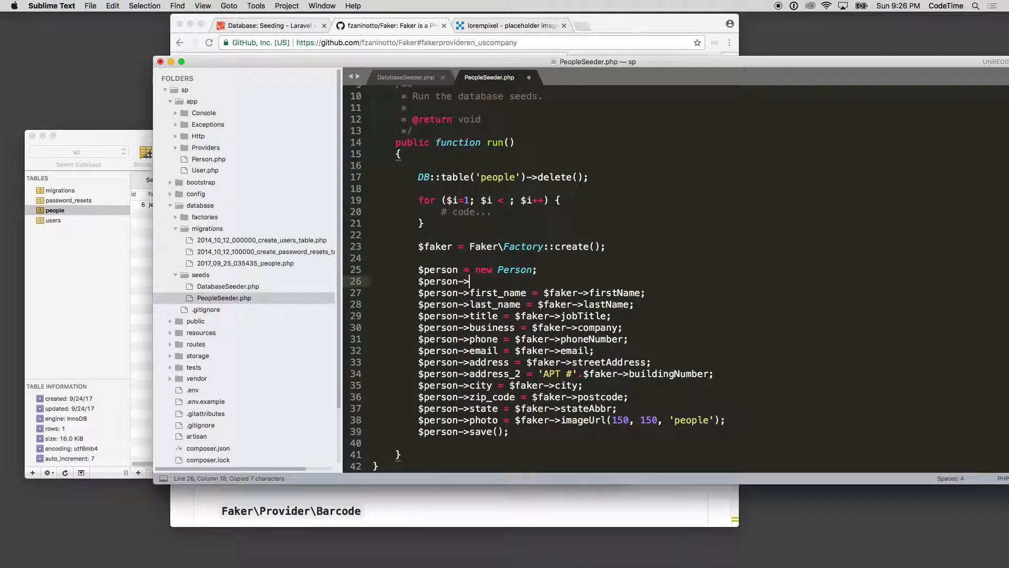
pyautogui.write('id =')
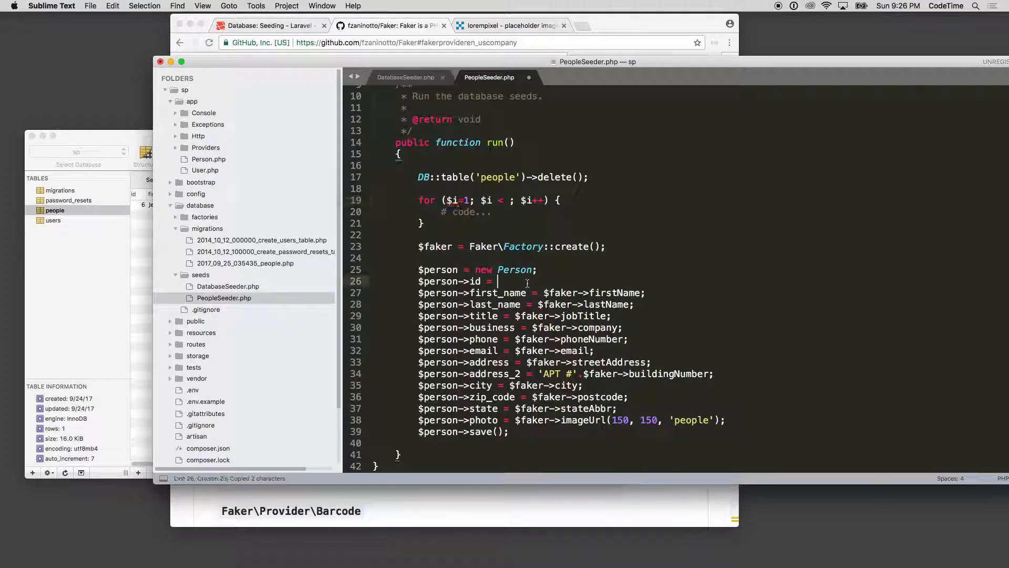
pyautogui.write('$i;')
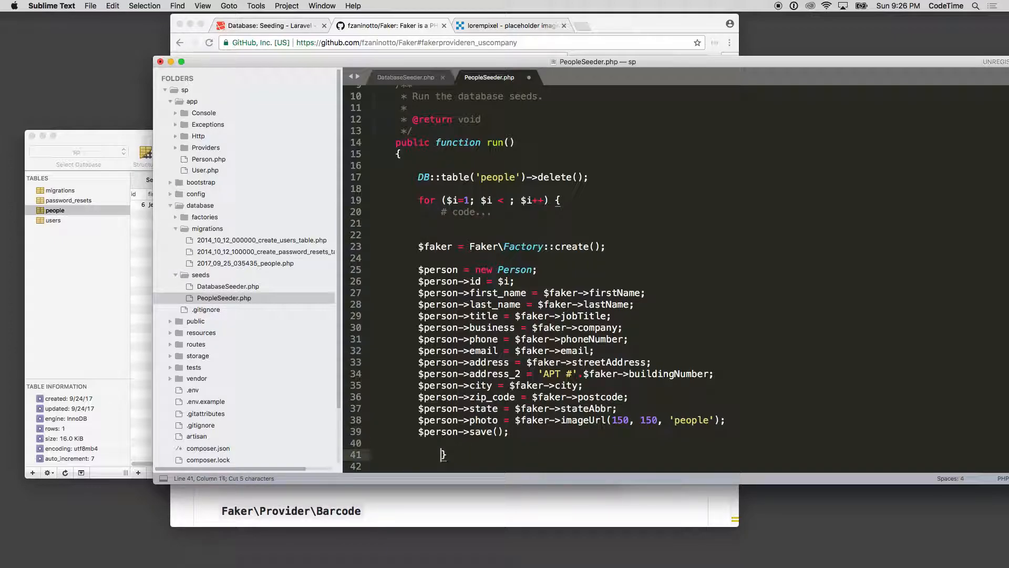
# Step: Move the person creation block into the loop body, limit it to 100, and save PeopleSeeder.php
pyautogui.moveTo(382, 233); pyautogui.dragTo(509, 431)
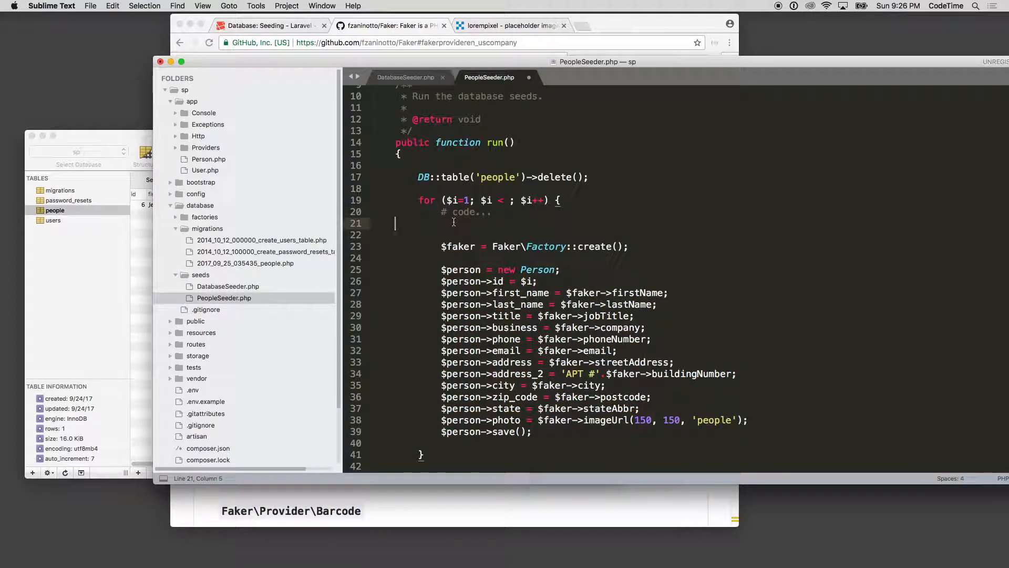
pyautogui.press('backspace')
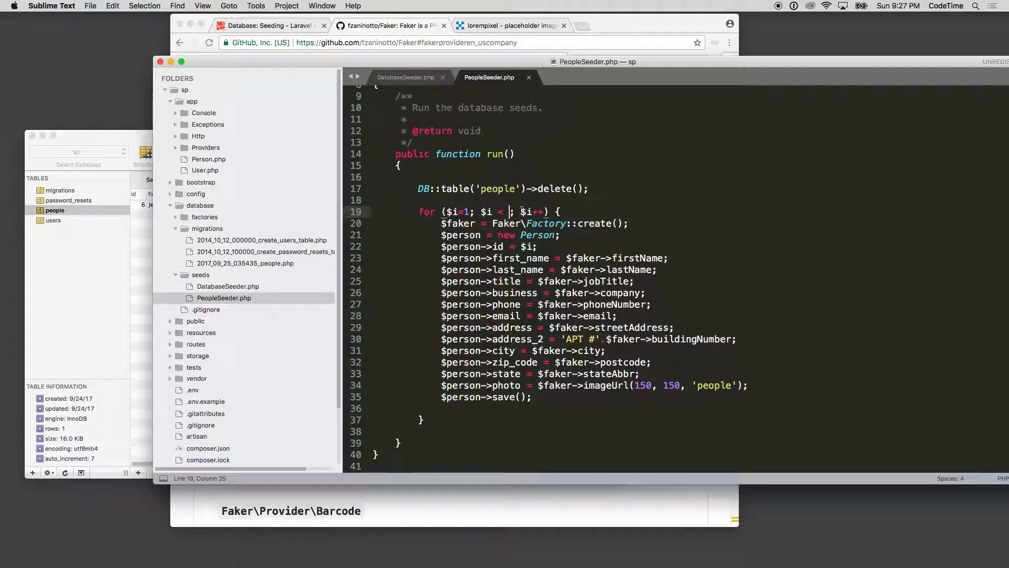
pyautogui.write('100')
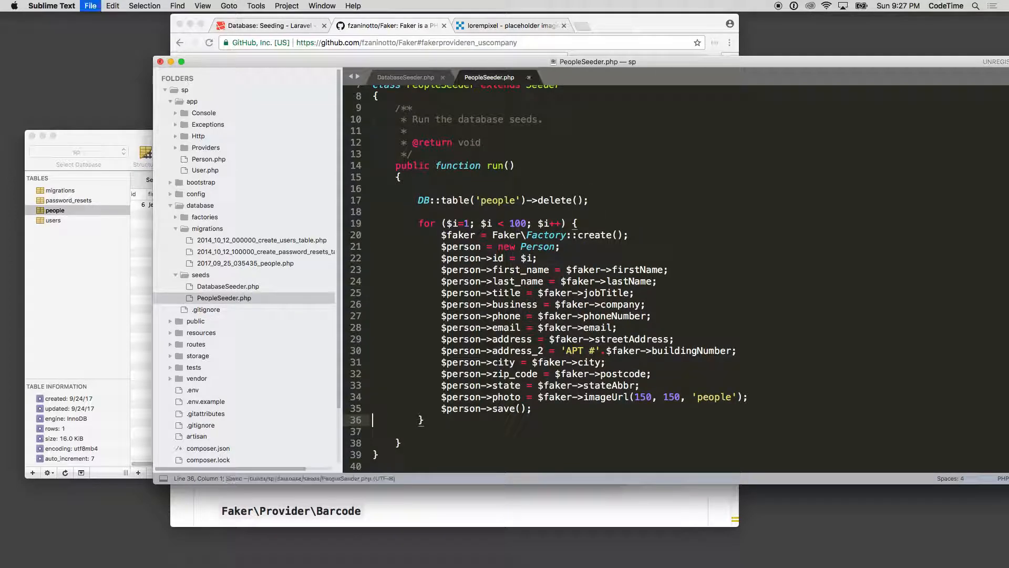
pyautogui.press('cmd+s')
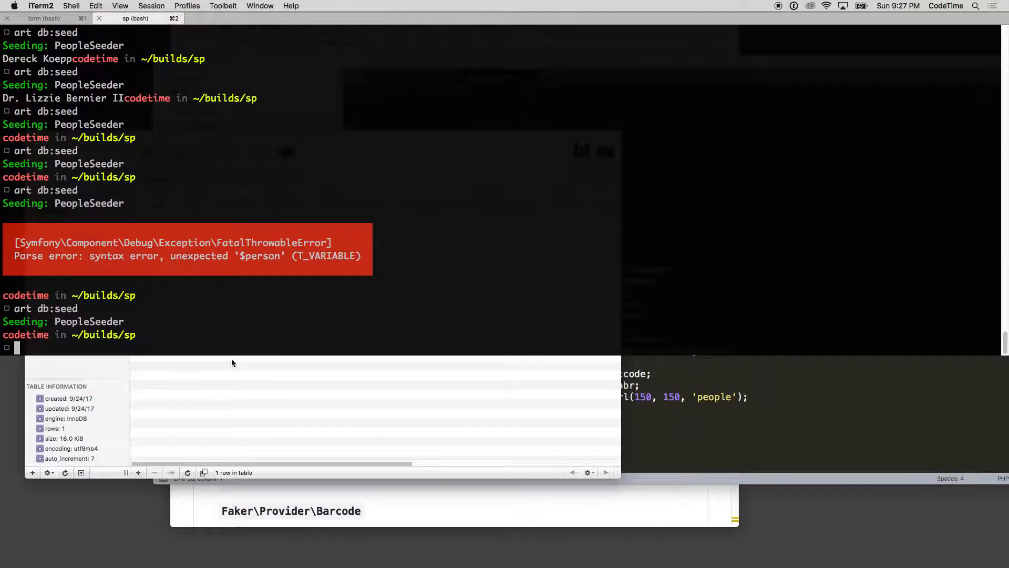
# Step: Run 'art db:seed' in the terminal to seed the people table
pyautogui.write('art db:seed')
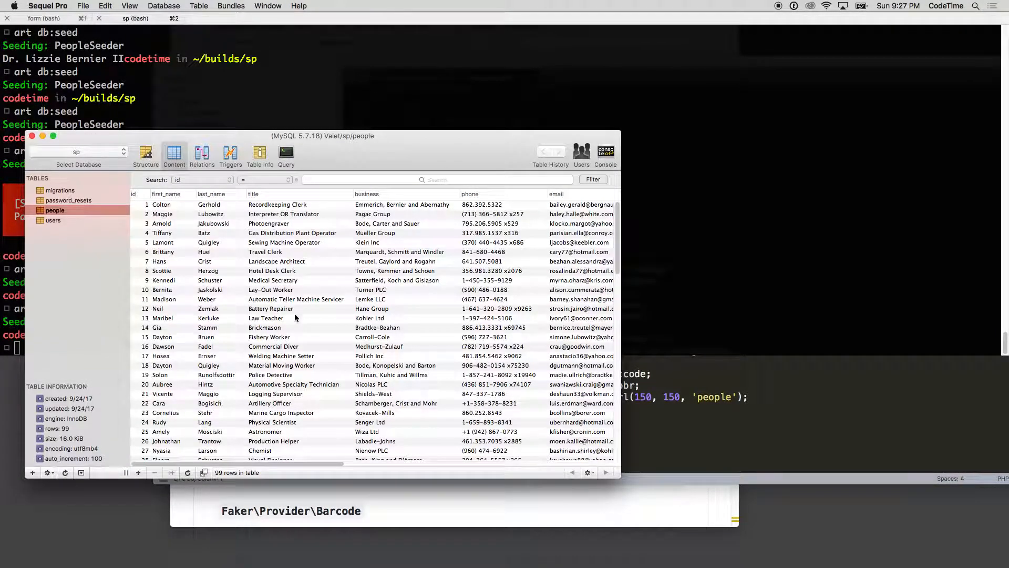
# Step: Scroll the people table down to row 99 and across to the address and city columns
pyautogui.scroll(-3)
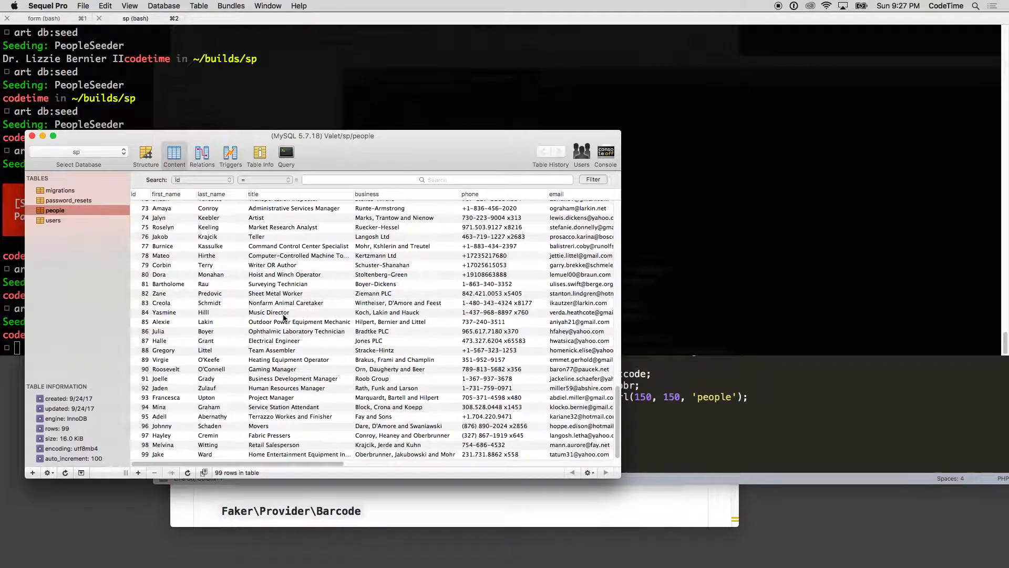
pyautogui.moveTo(171, 284)
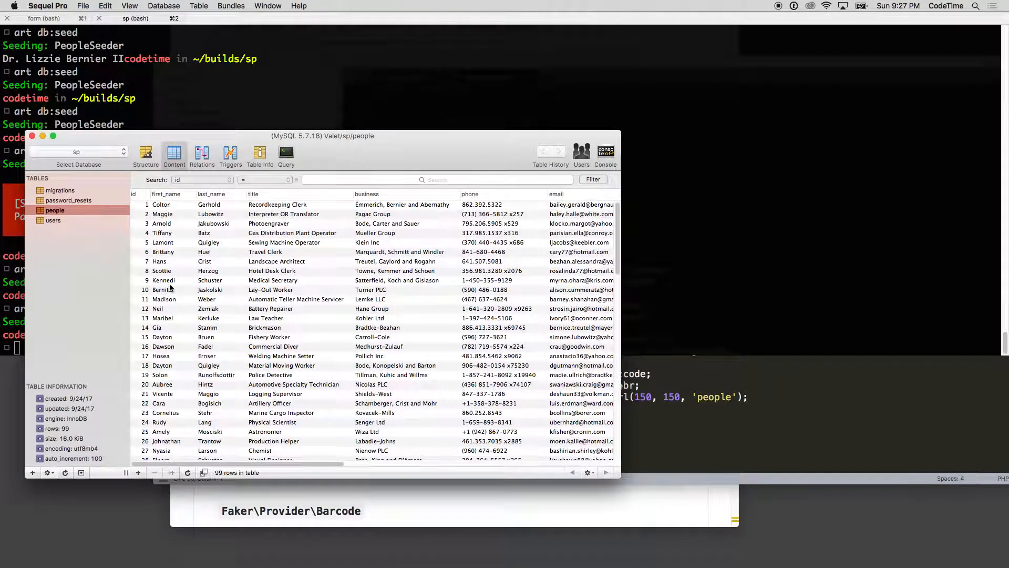
pyautogui.scroll(-3)
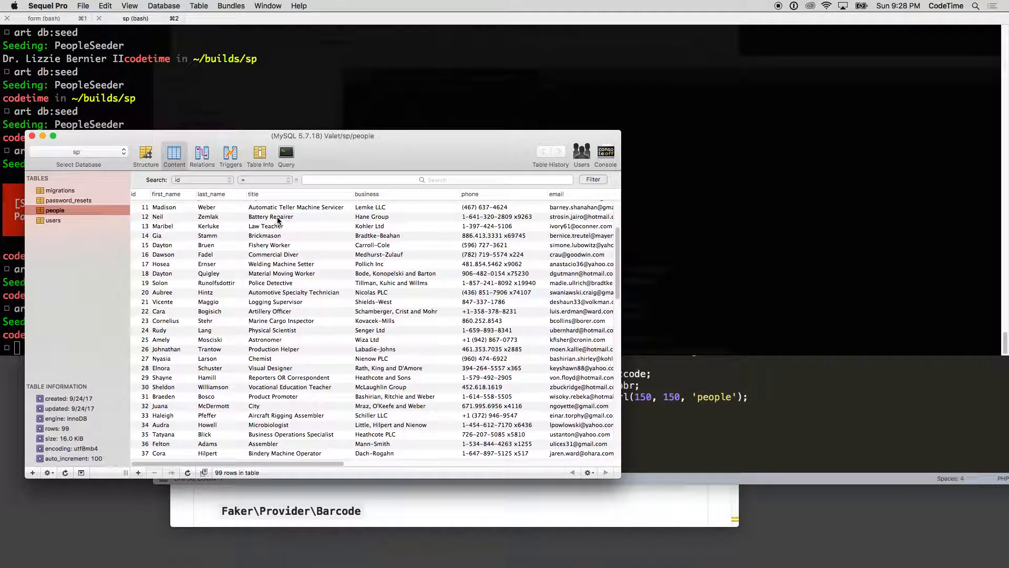
pyautogui.scroll(-3)
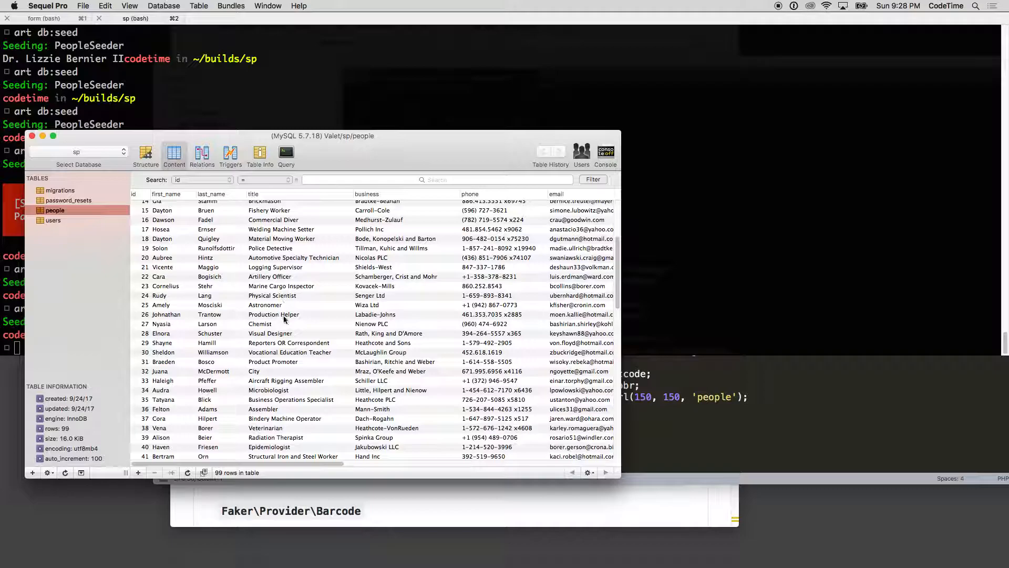
pyautogui.scroll(-3)
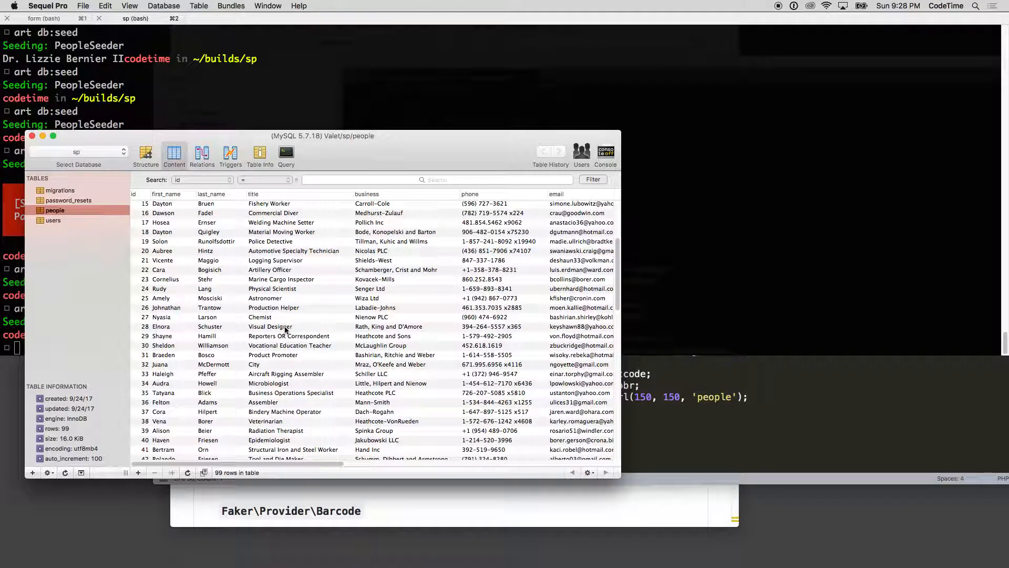
pyautogui.scroll(-3)
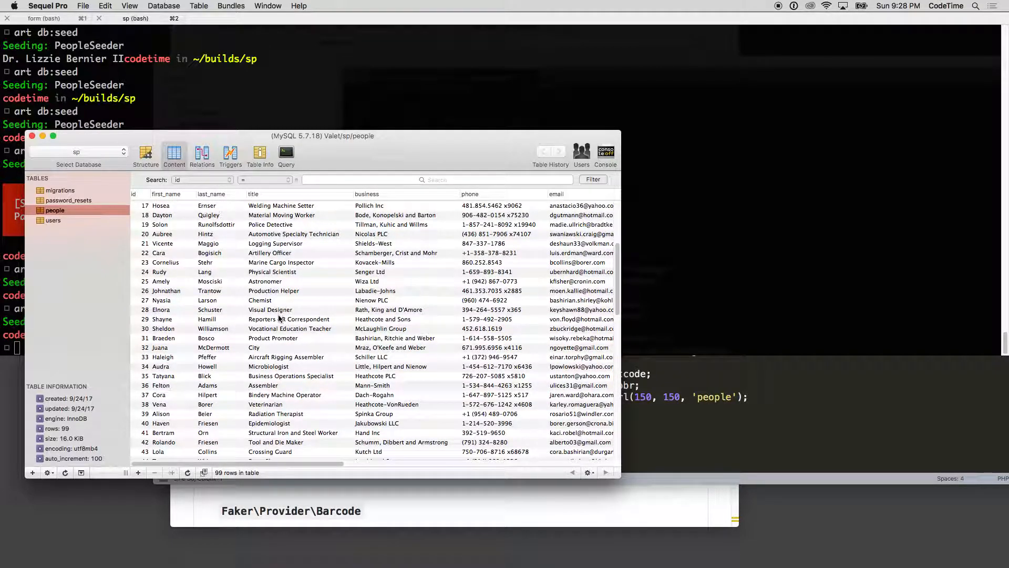
pyautogui.scroll(-3)
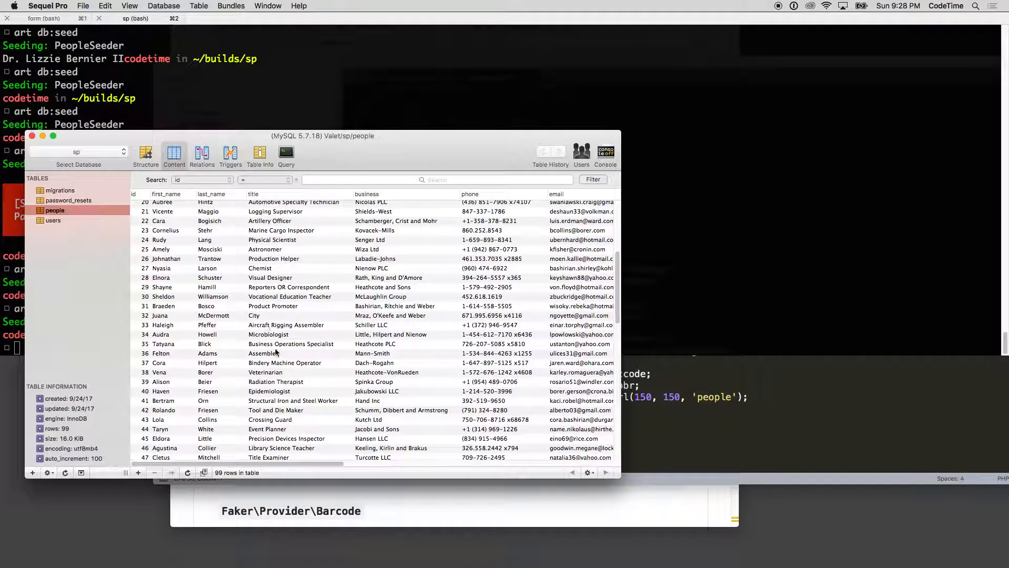
pyautogui.scroll(-3)
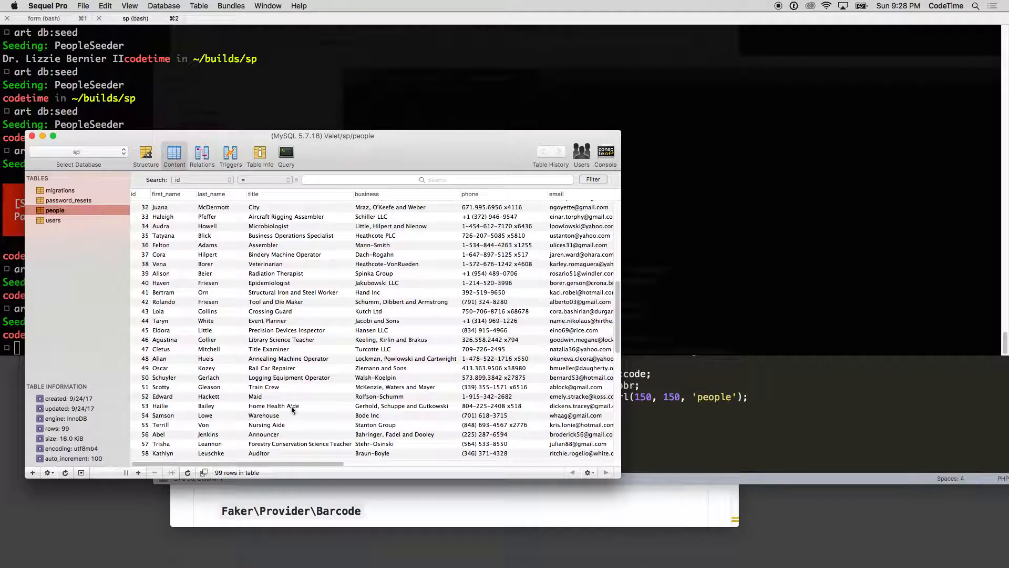
pyautogui.scroll(-3)
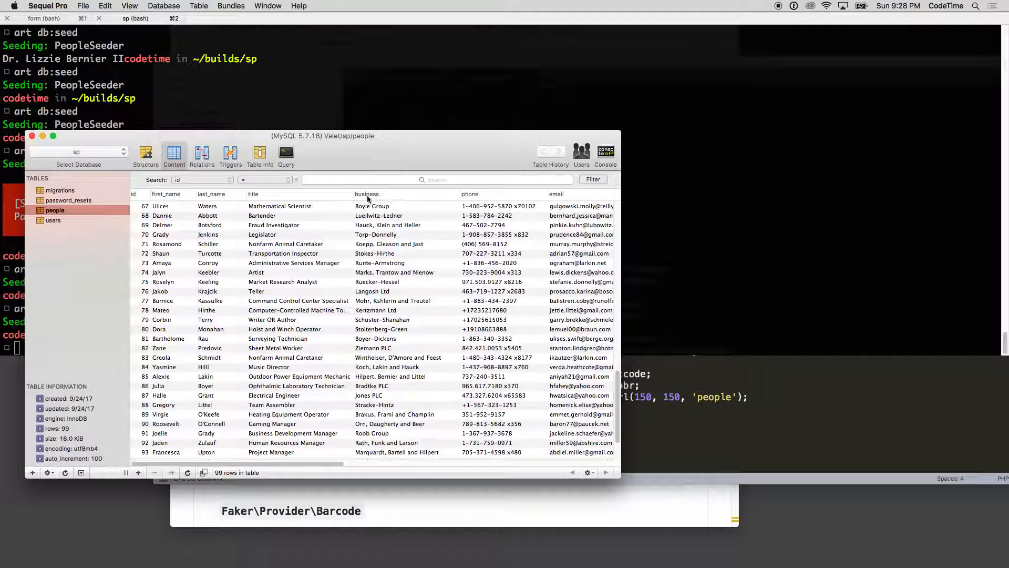
pyautogui.scroll(-3)
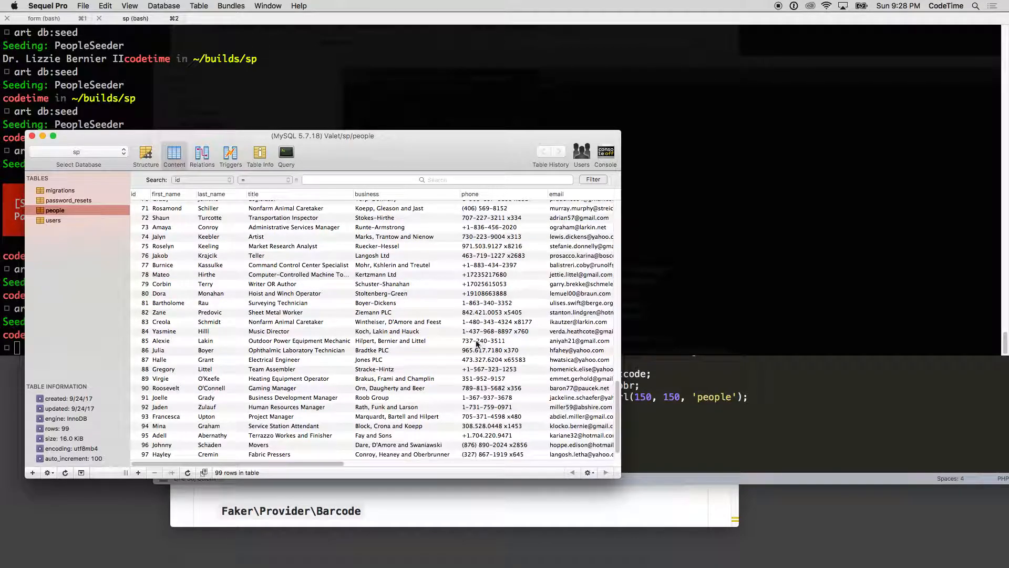
pyautogui.scroll(-3)
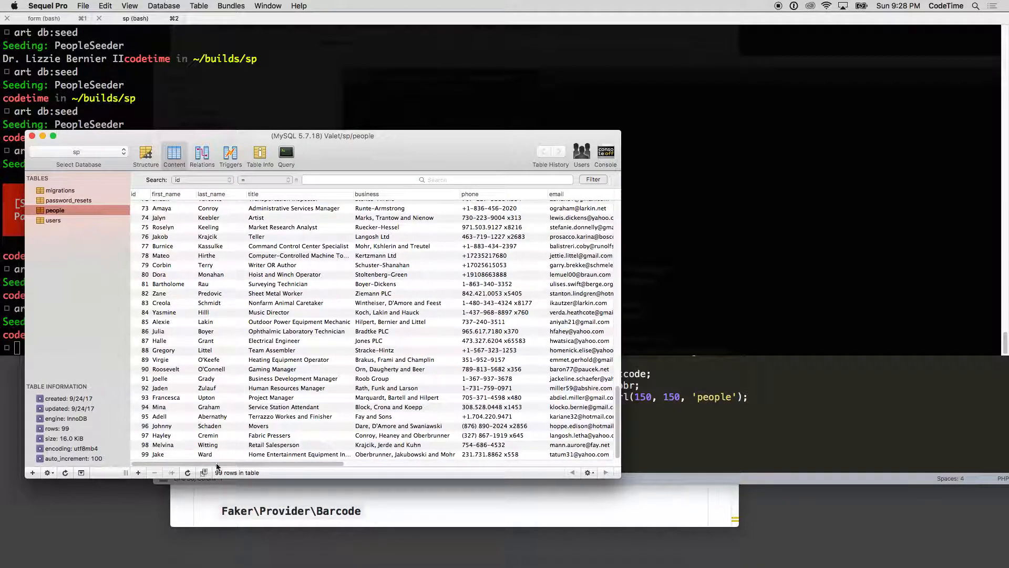
pyautogui.hscroll(3)
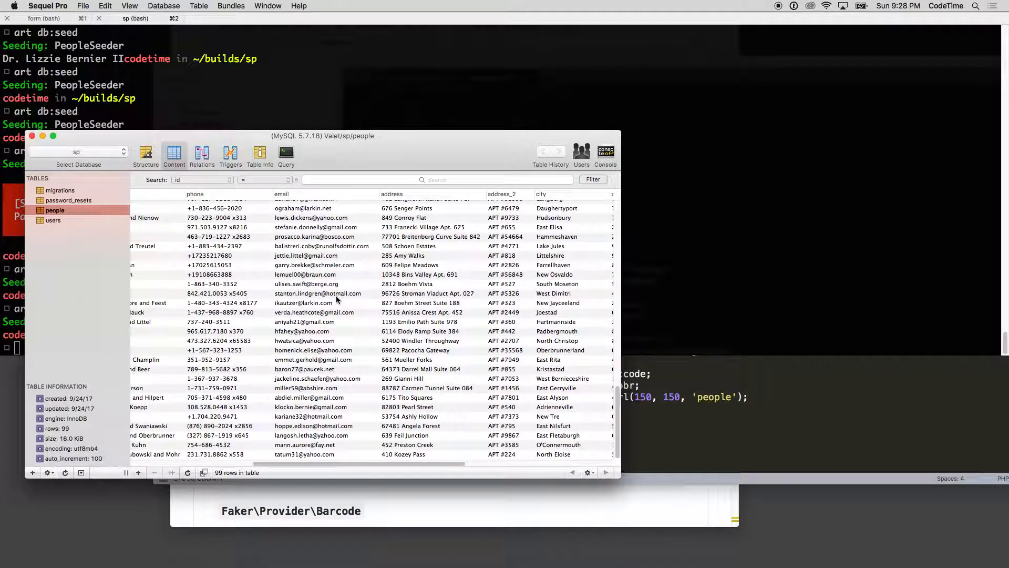
pyautogui.moveTo(230, 265)
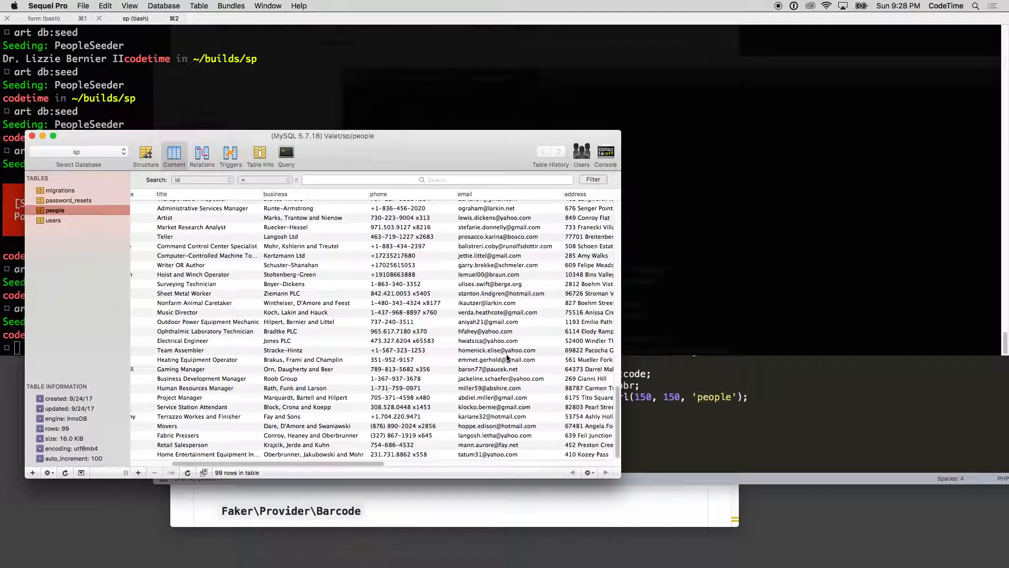
pyautogui.moveTo(491, 395)
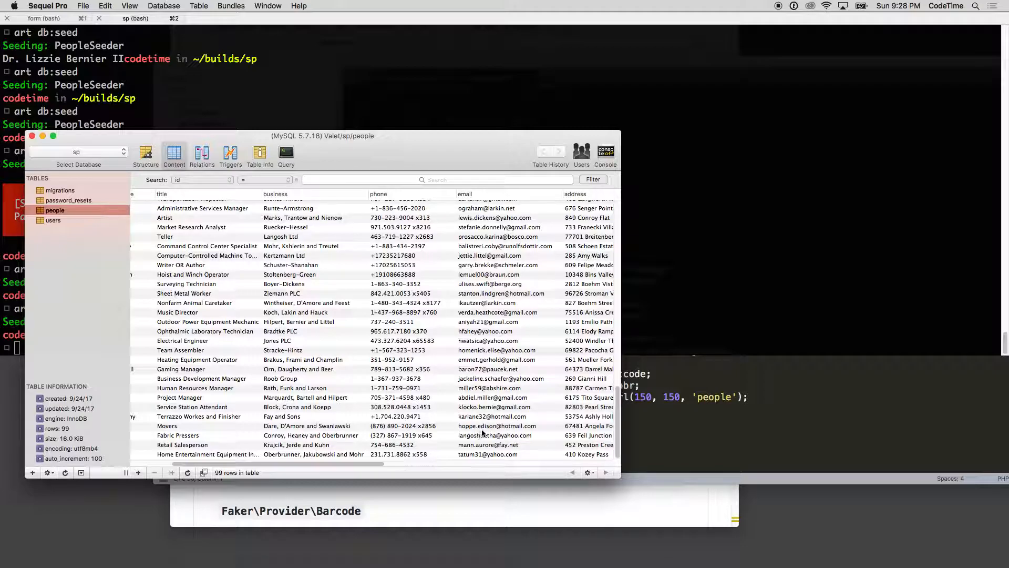
pyautogui.moveTo(537, 428)
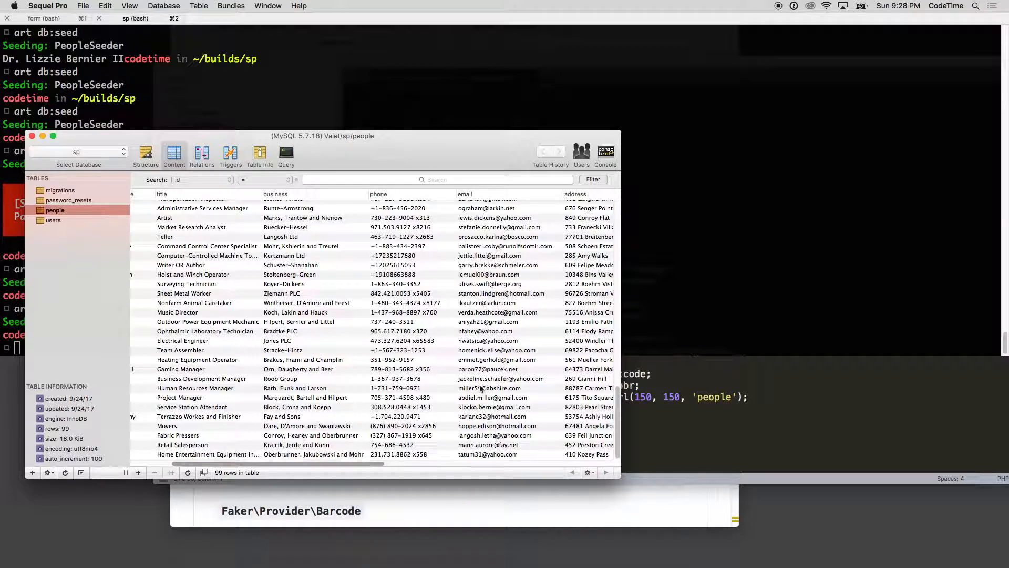
pyautogui.moveTo(502, 377)
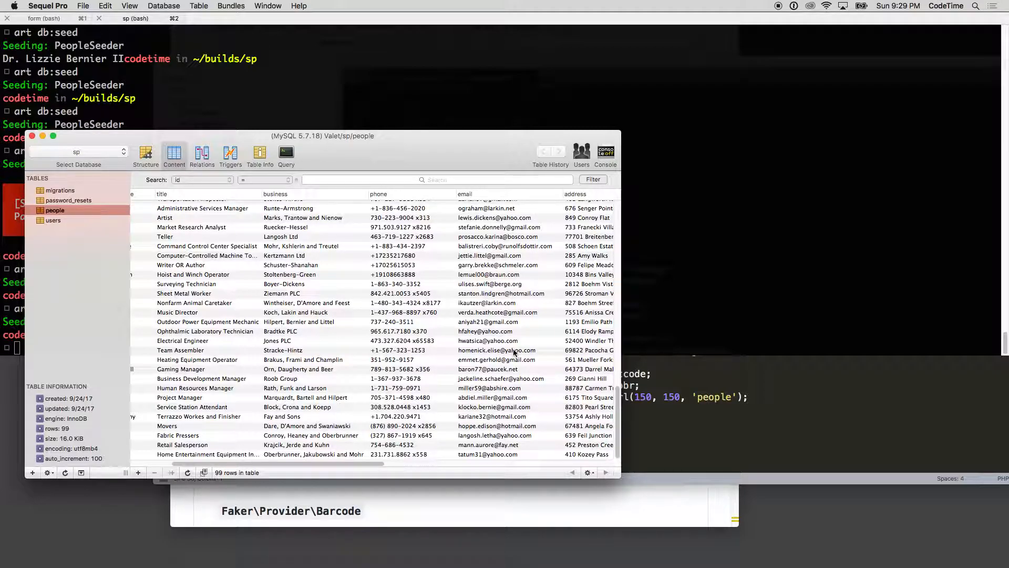
pyautogui.moveTo(513, 350)
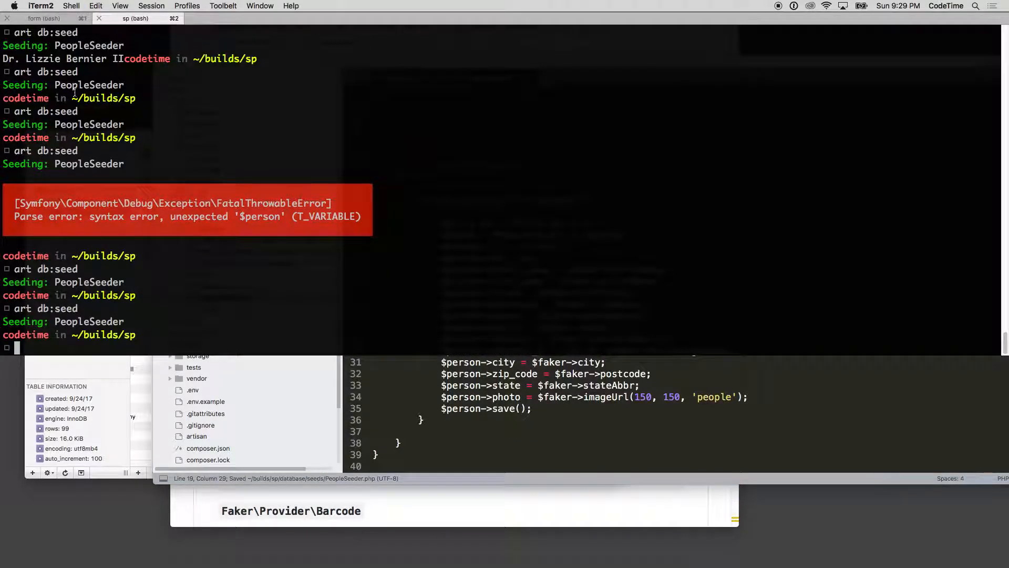
# Step: Run 'art db:seed' again in iTerm2 to insert more people
pyautogui.write('art db:seed')
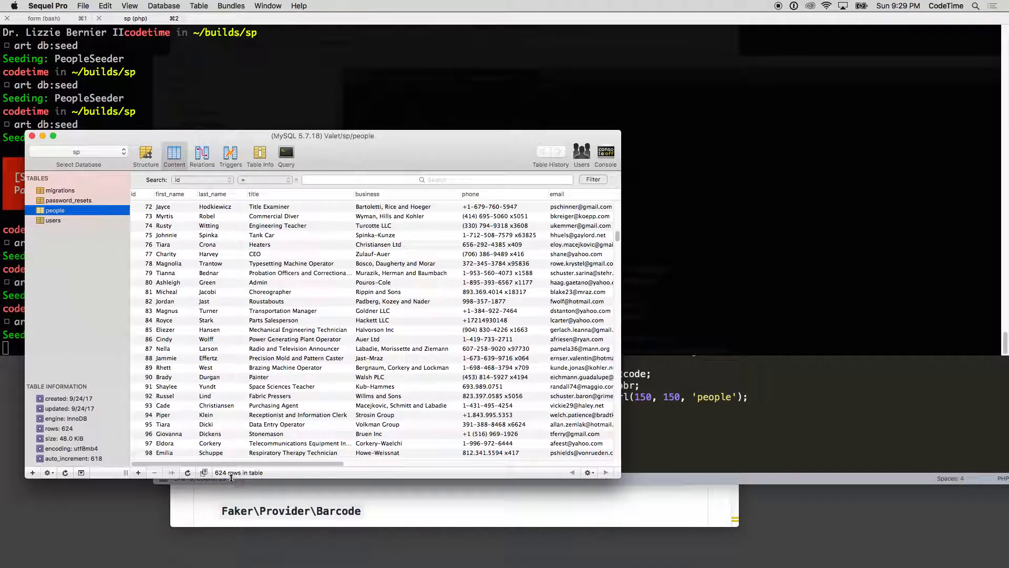
# Step: Reload the people table to 1,183 rows, browse to row 1000, and bring up the paging options
pyautogui.click(187, 472)
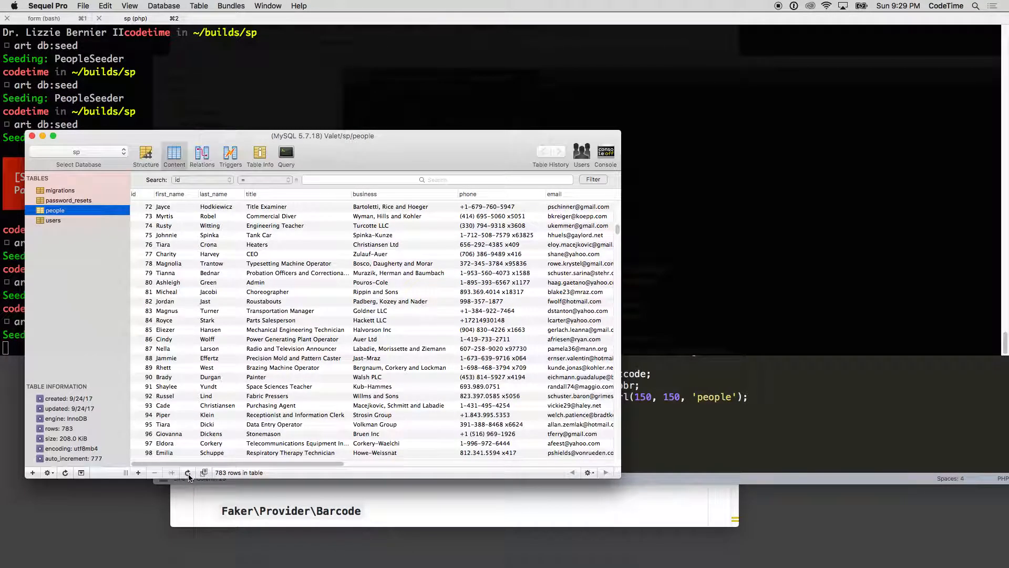
pyautogui.click(189, 472)
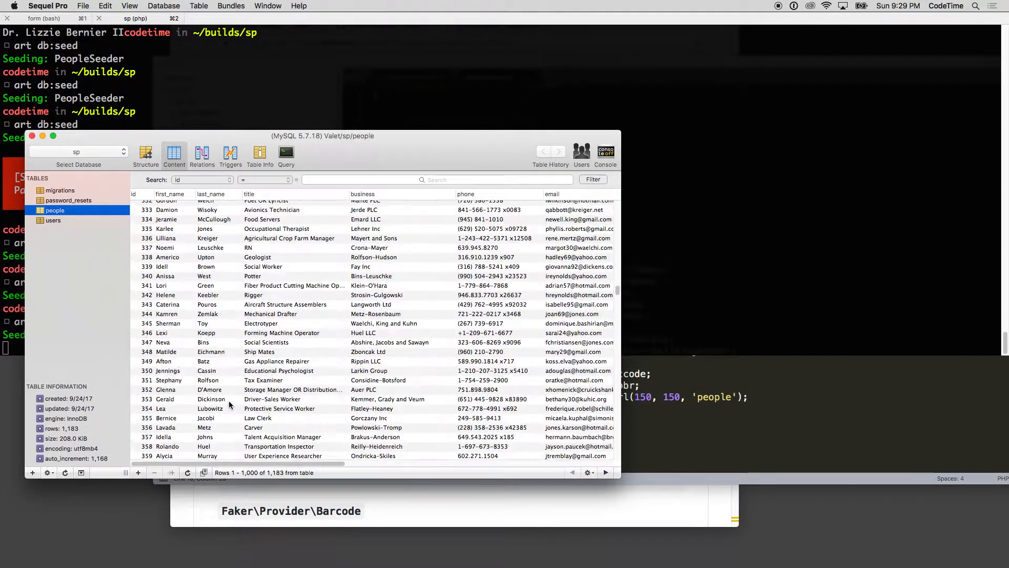
pyautogui.scroll(-3)
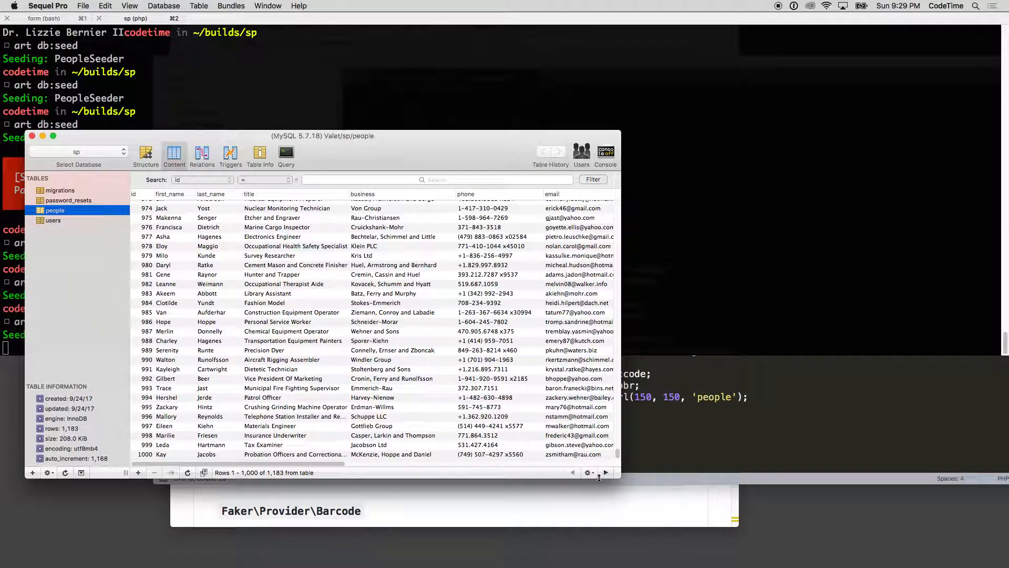
pyautogui.click(590, 472)
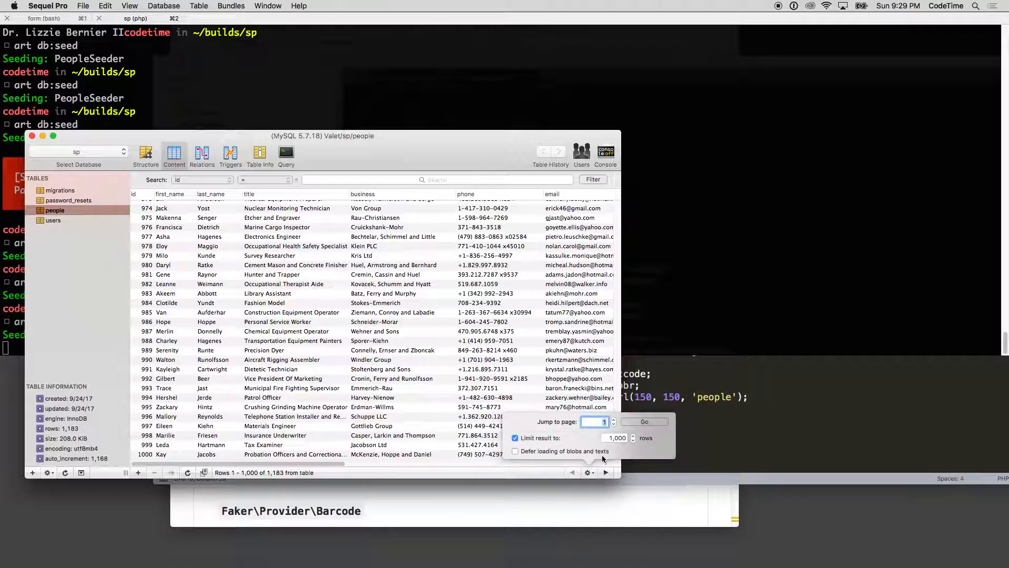
pyautogui.moveTo(375, 472)
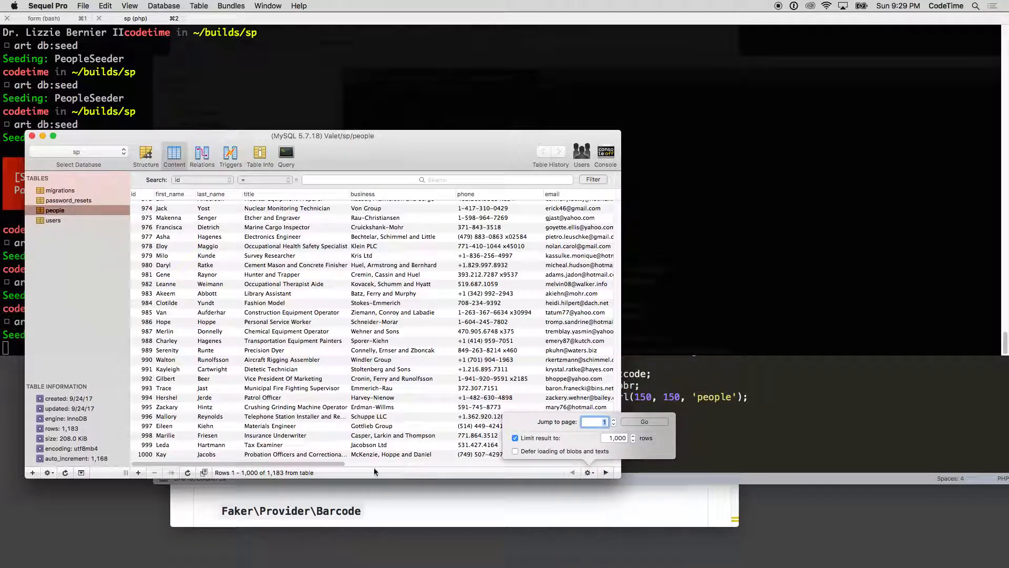